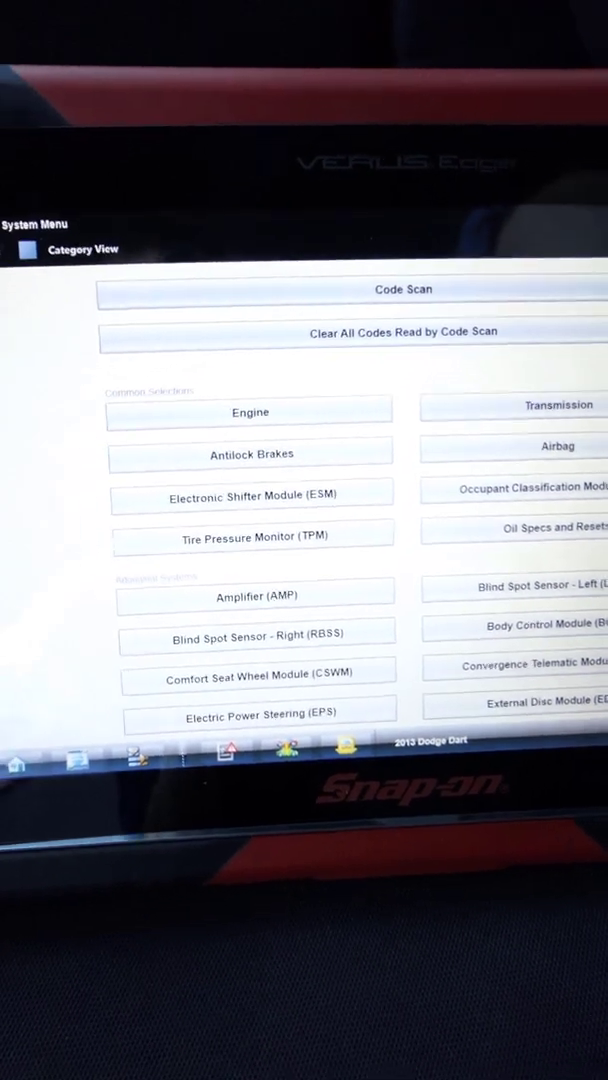
# Step: Enter the Engine module from the System Menu on the 2013 Dodge Dart
pyautogui.click(248, 412)
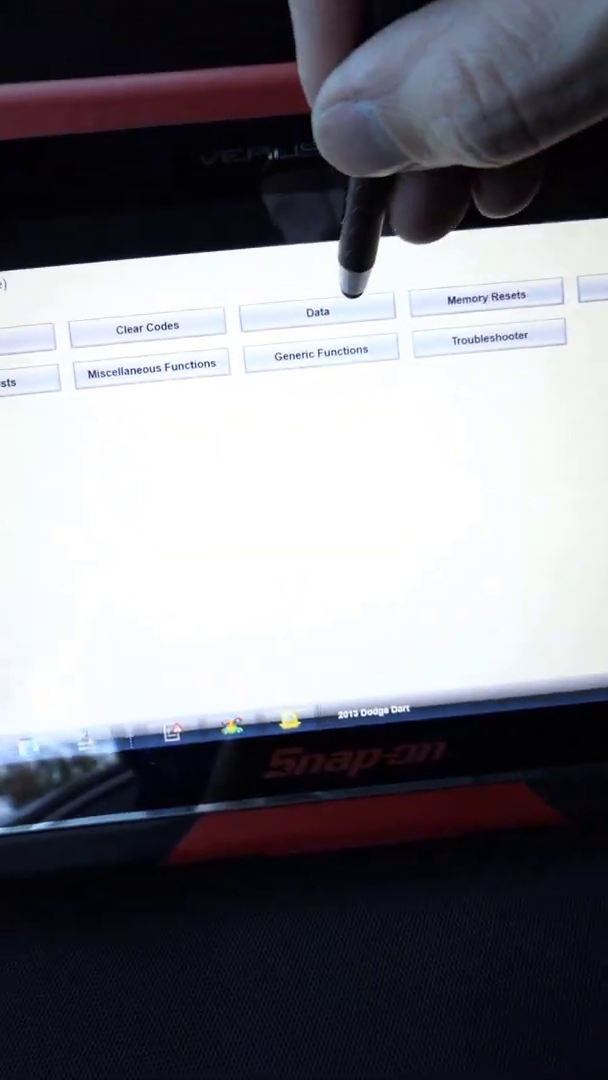
# Step: Choose Data in the Engine menu to list selectable PIDs
pyautogui.click(318, 304)
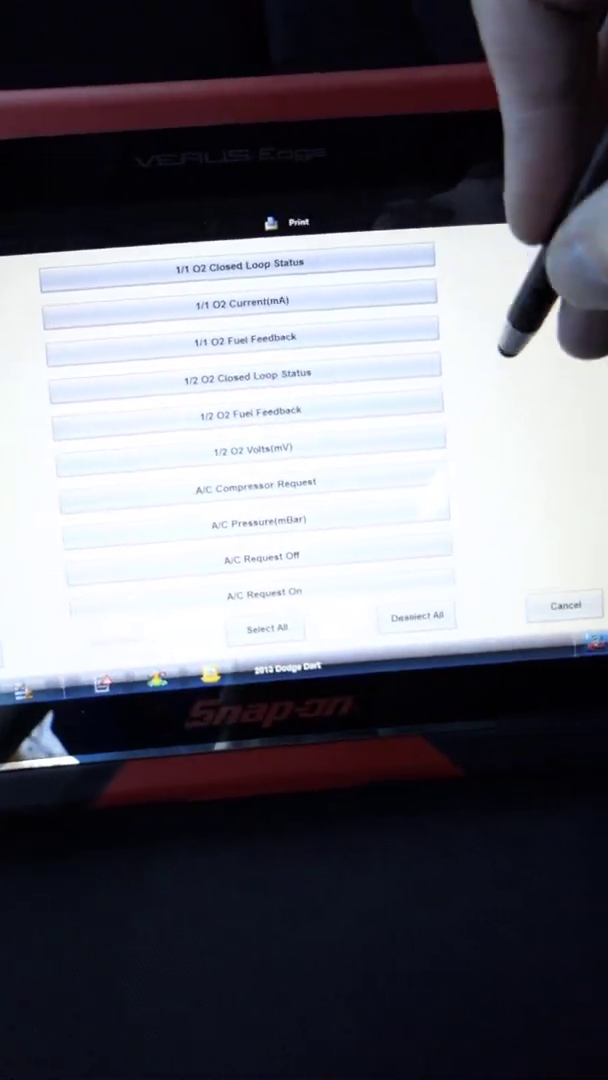
# Step: Select Engine Speed (RPM) from the PID list and display it in Graph View
pyautogui.scroll(-3)
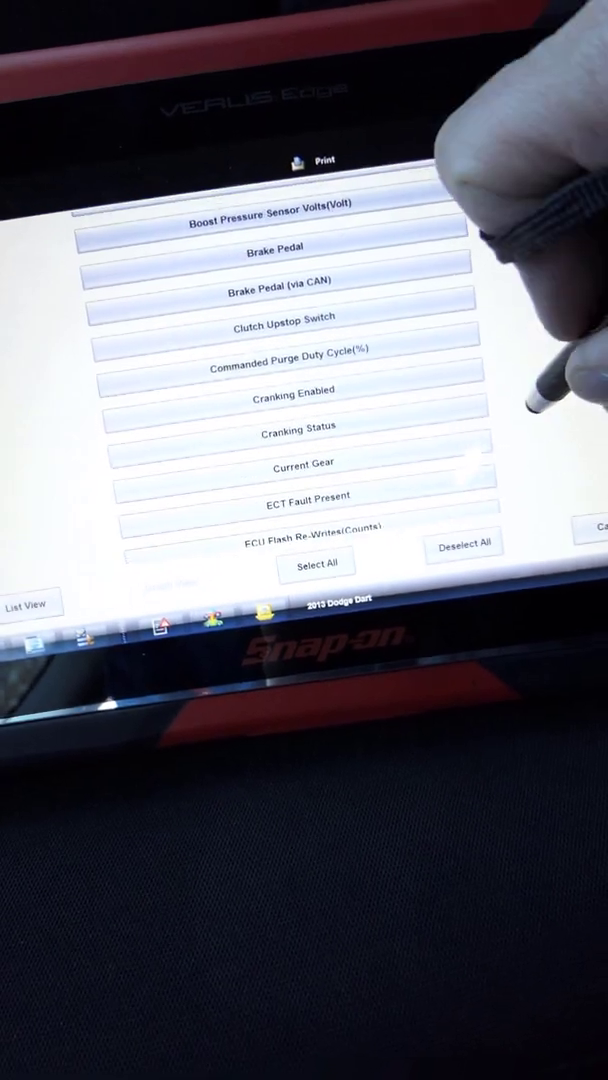
pyautogui.scroll(-3)
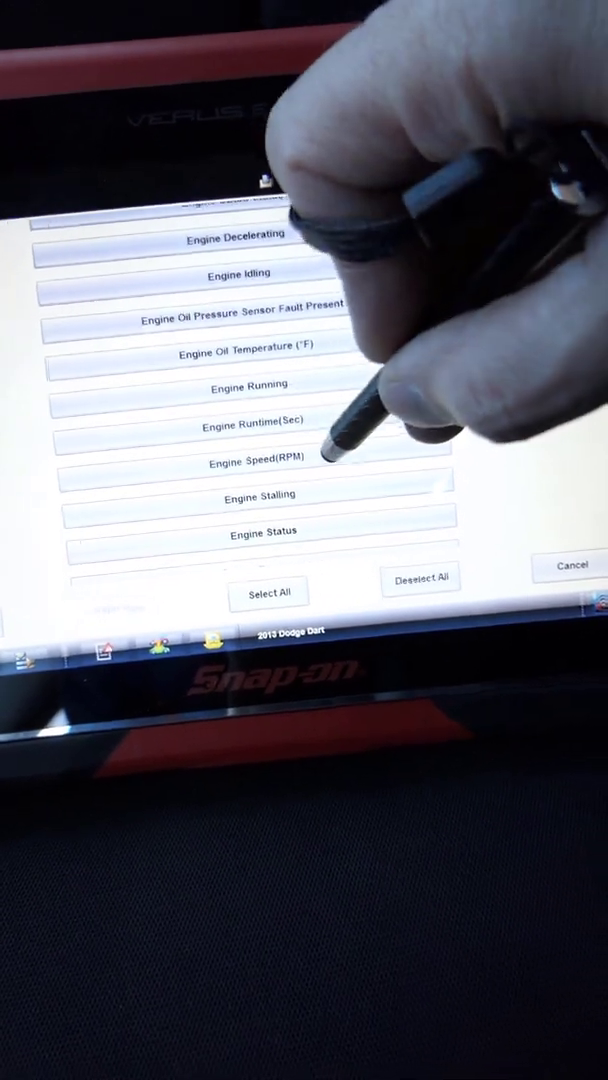
pyautogui.click(268, 456)
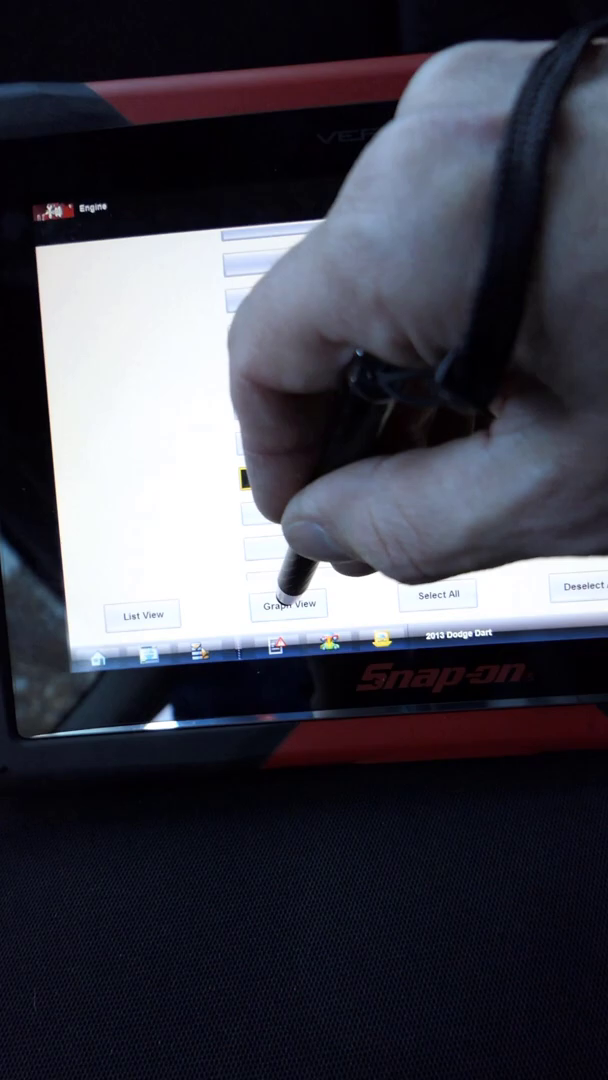
pyautogui.click(292, 614)
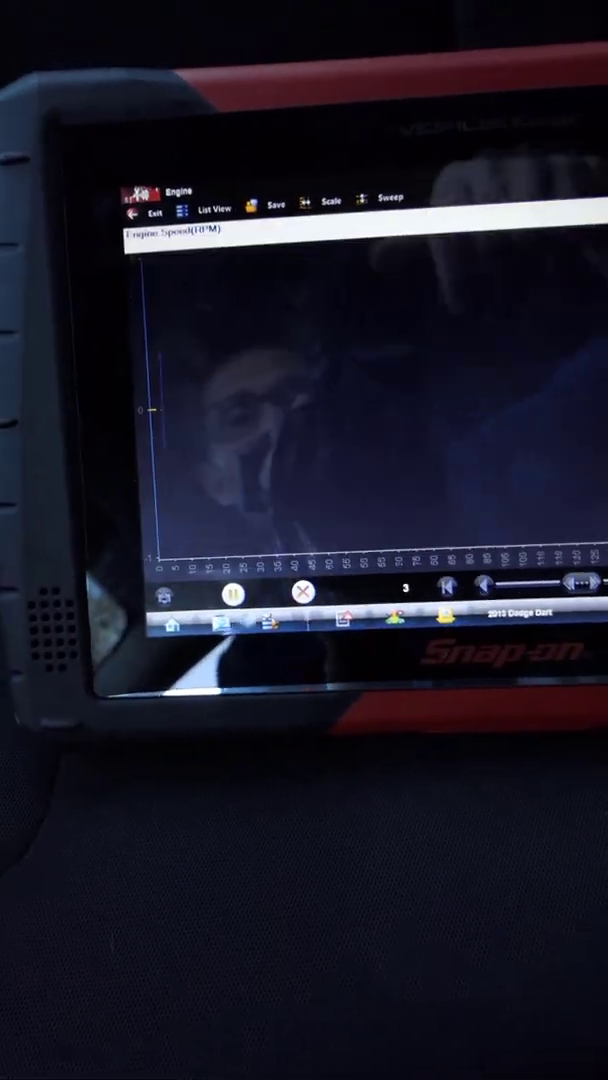